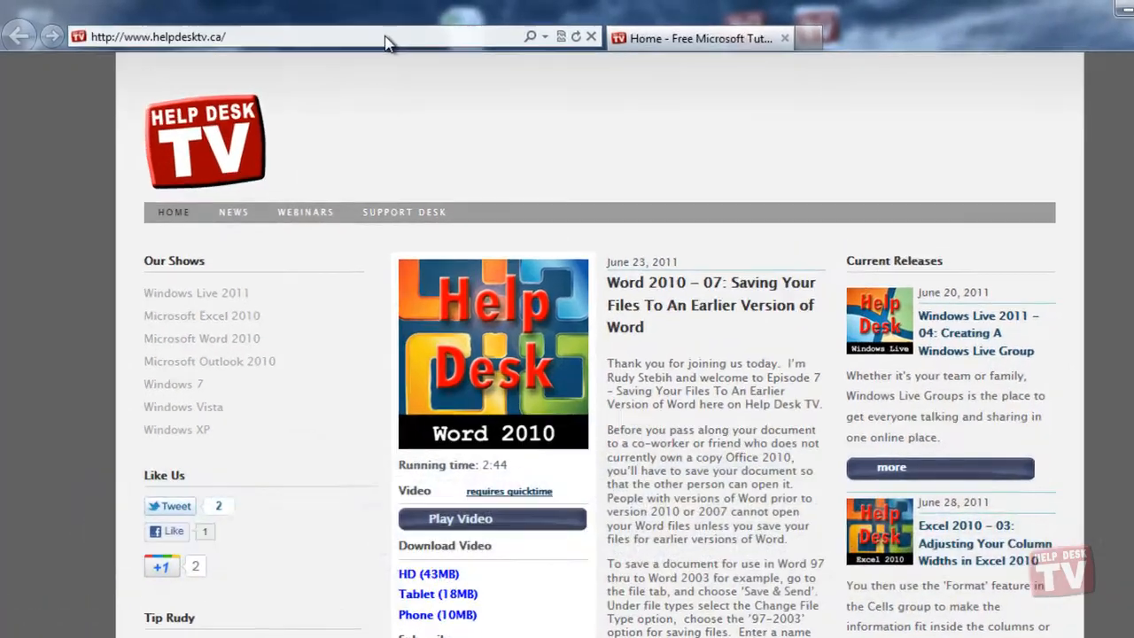
Step: Enter the Windows Live web address to load the sign-in page
{"action": "type", "text": "w"}
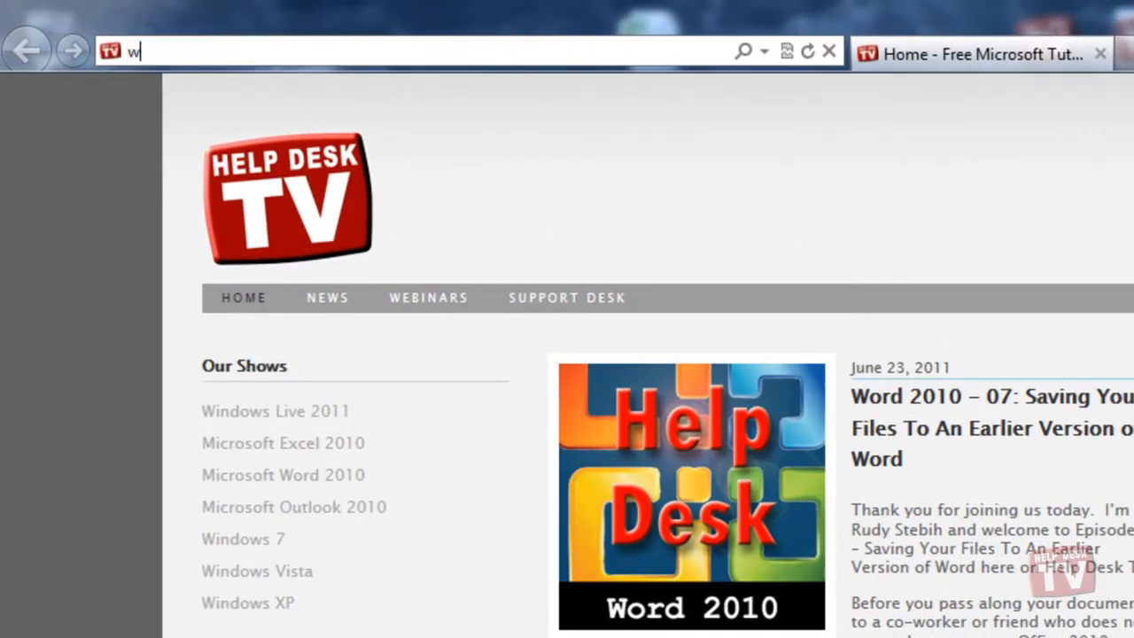
{"action": "type", "text": "ww."}
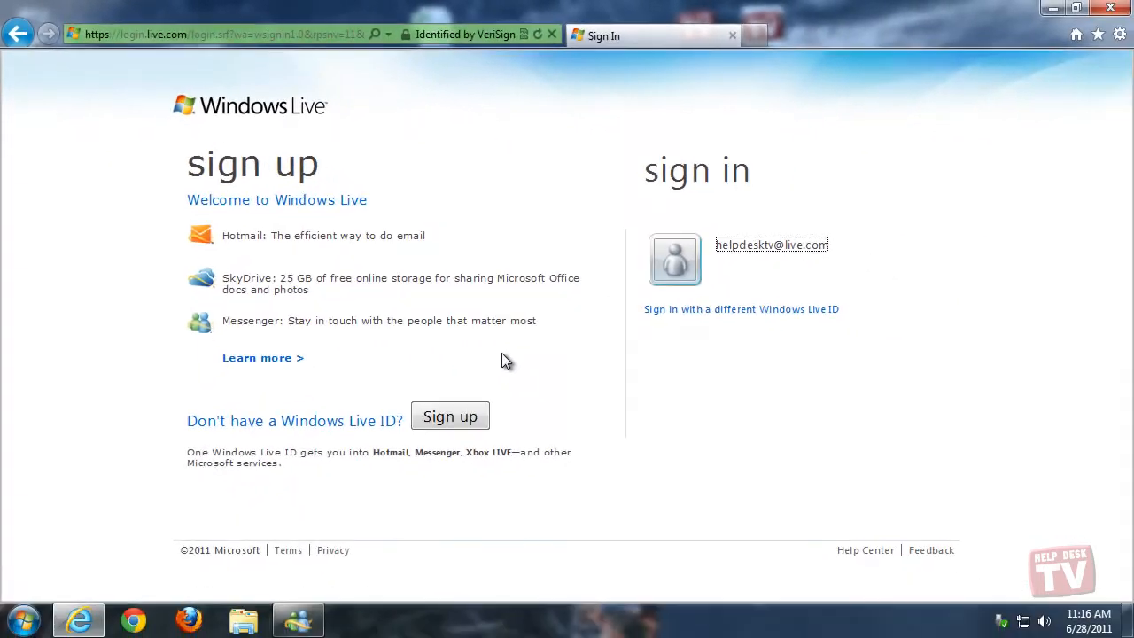
Step: Sign in to the saved Windows Live account with its password
{"action": "left_click", "coordinate": [930, 277]}
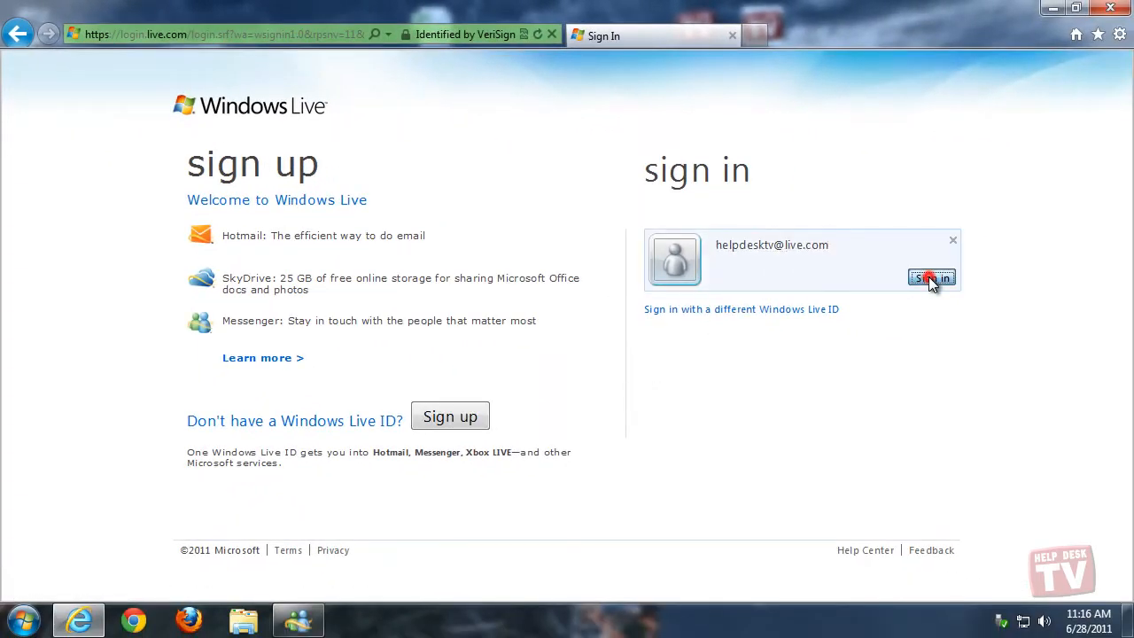
{"action": "left_click", "coordinate": [933, 276]}
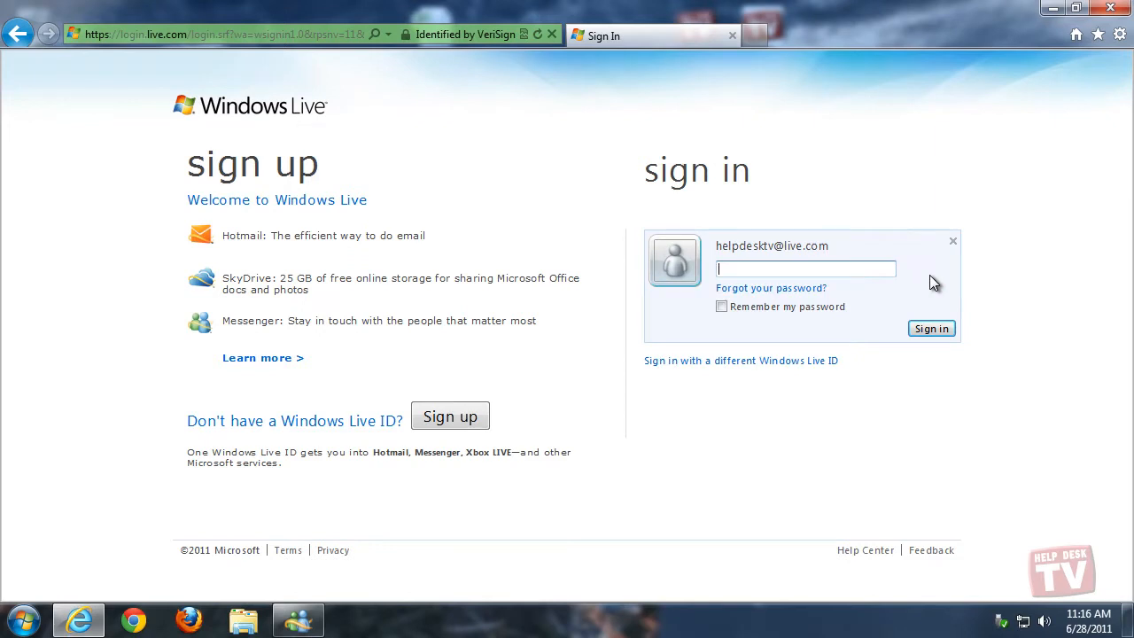
{"action": "type", "text": "••••"}
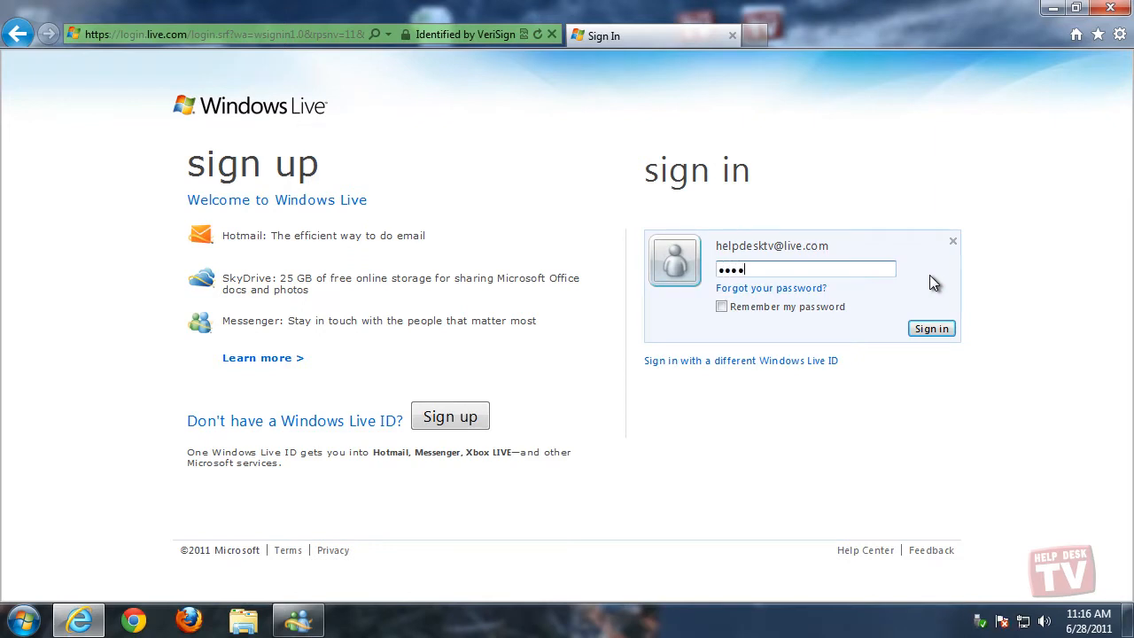
{"action": "left_click", "coordinate": [932, 328]}
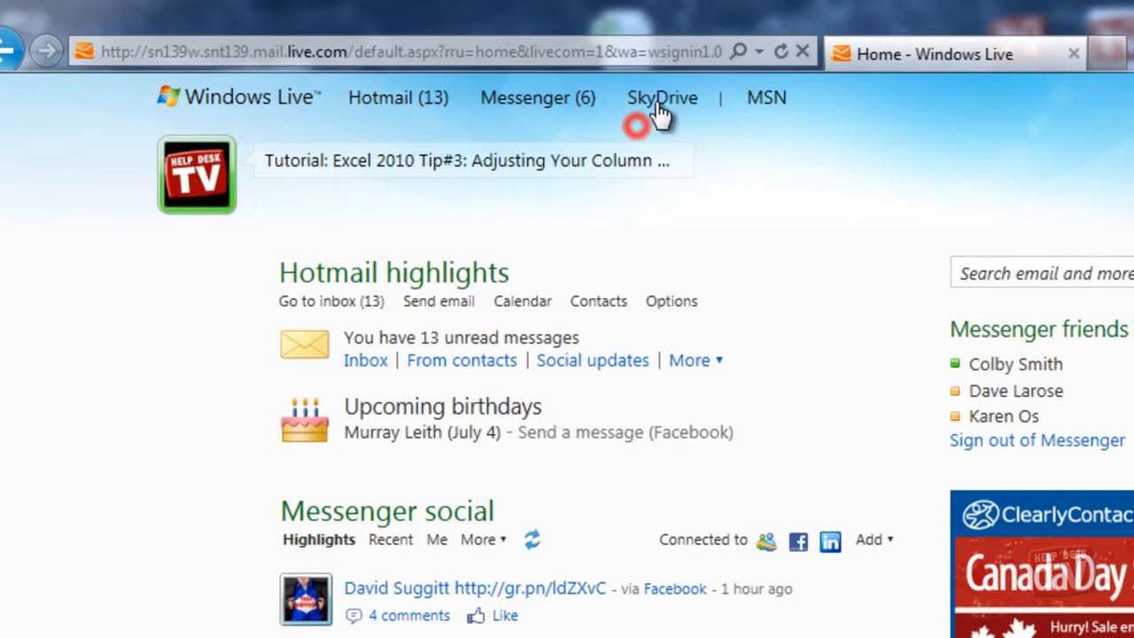
Step: Go to SkyDrive so the My files page lists the My Documents folder
{"action": "left_click", "coordinate": [663, 97]}
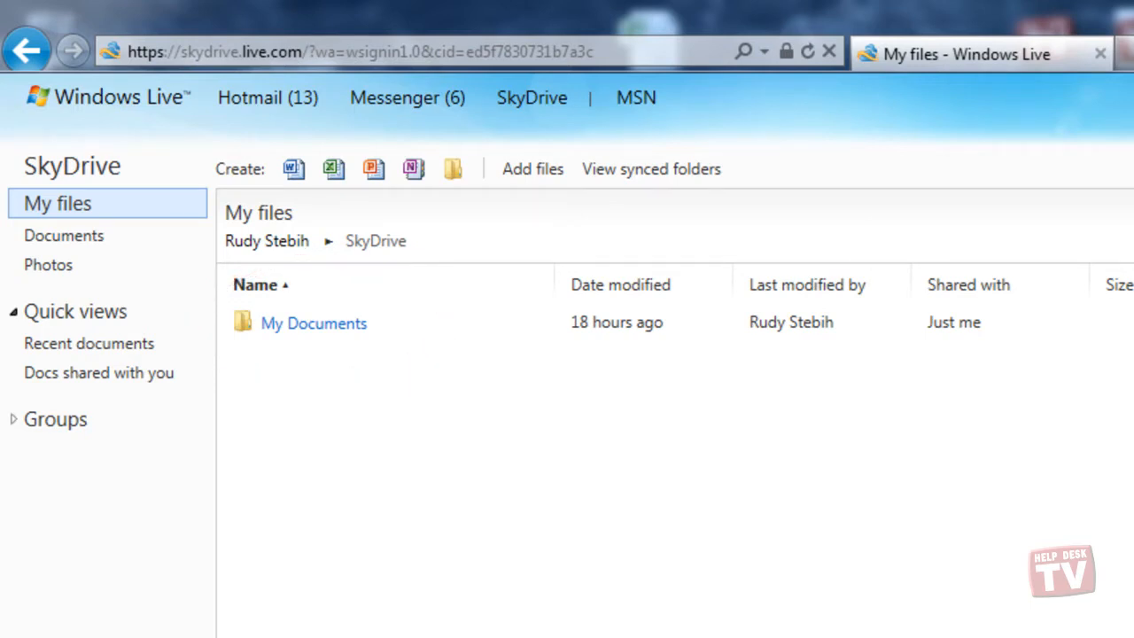
{"action": "mouse_move", "coordinate": [915, 424]}
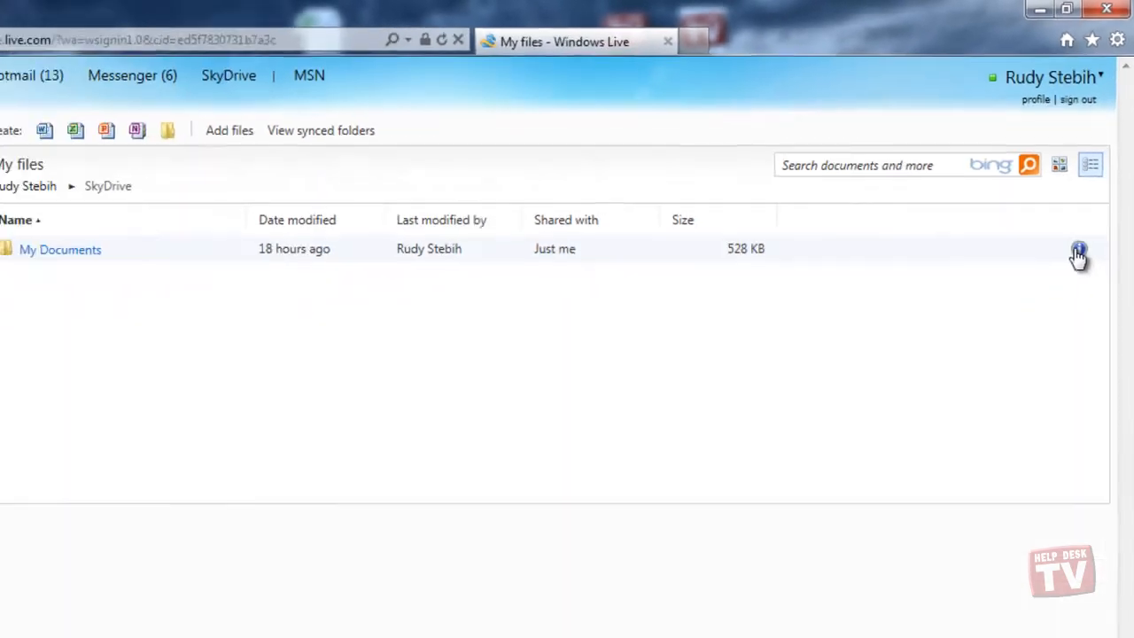
Step: Add the description 'My Files' to the My Documents folder and save it
{"action": "left_click", "coordinate": [1081, 248]}
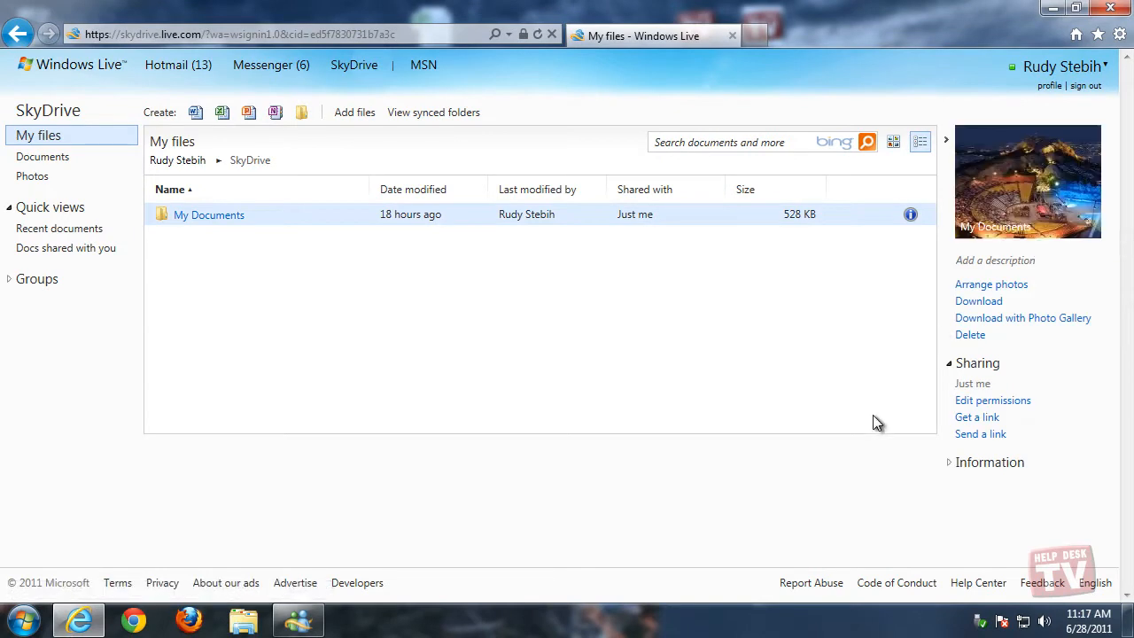
{"action": "mouse_move", "coordinate": [879, 493]}
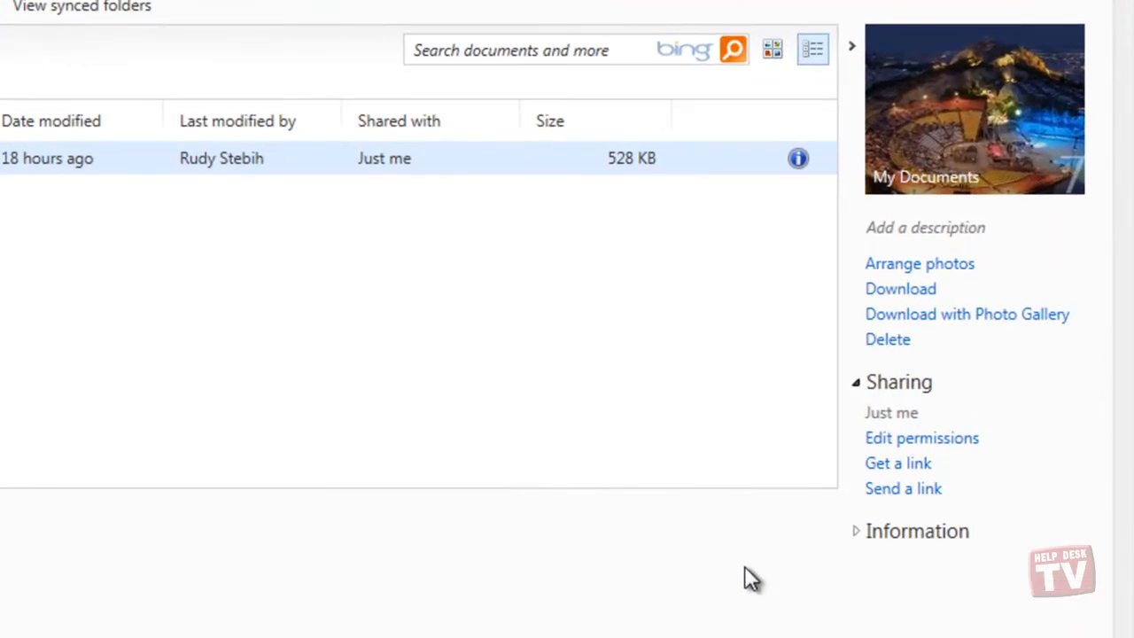
{"action": "left_click", "coordinate": [925, 227]}
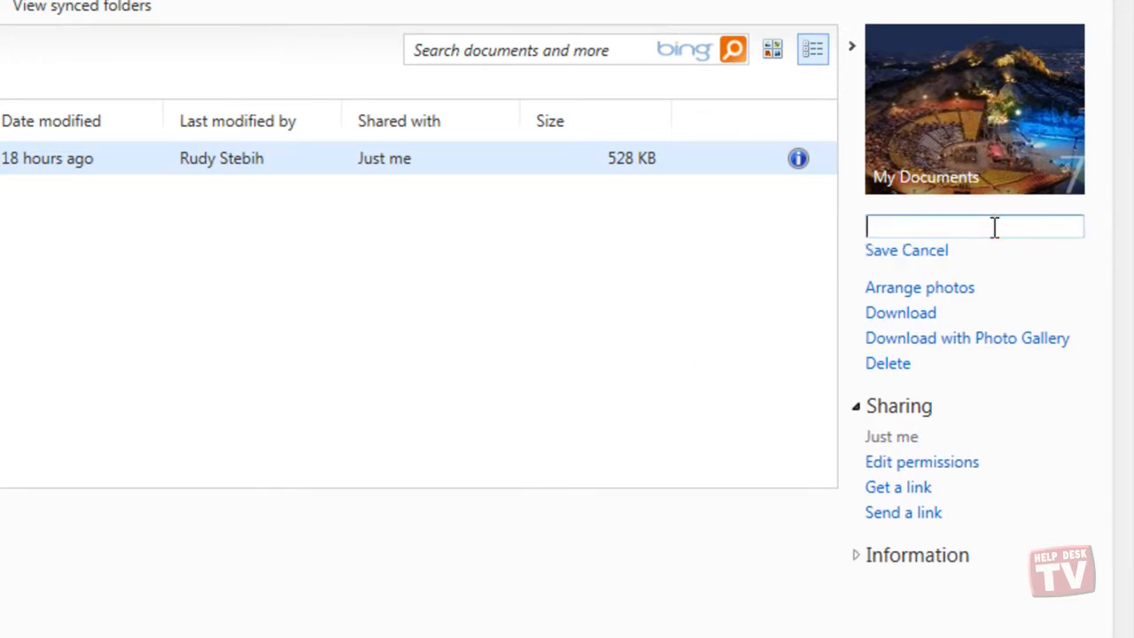
{"action": "type", "text": "My Files"}
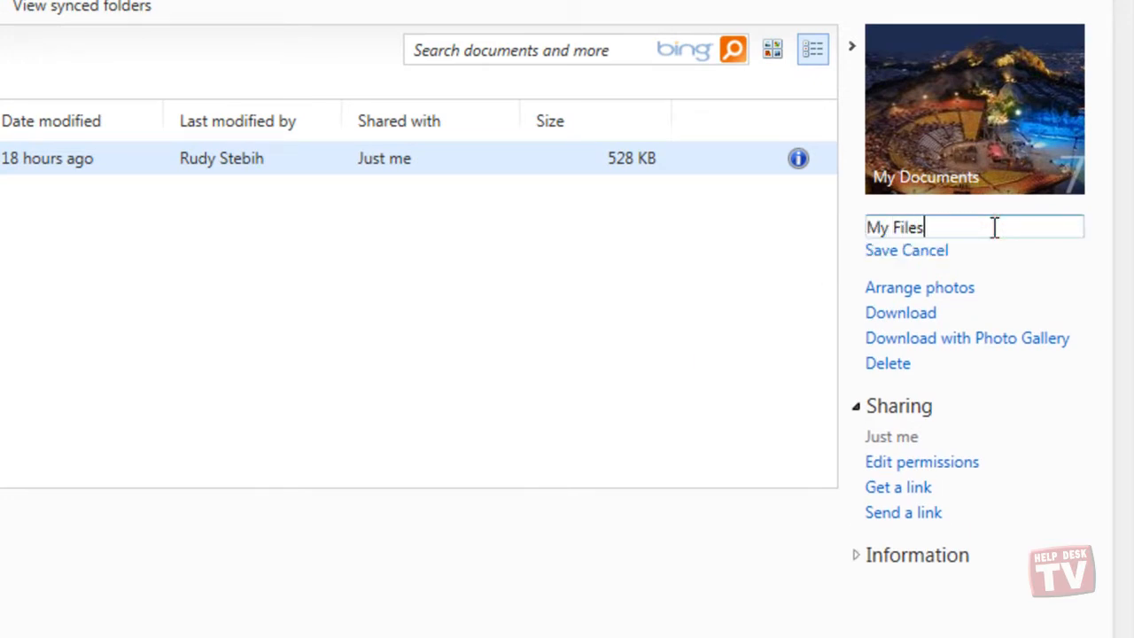
{"action": "left_click", "coordinate": [877, 250]}
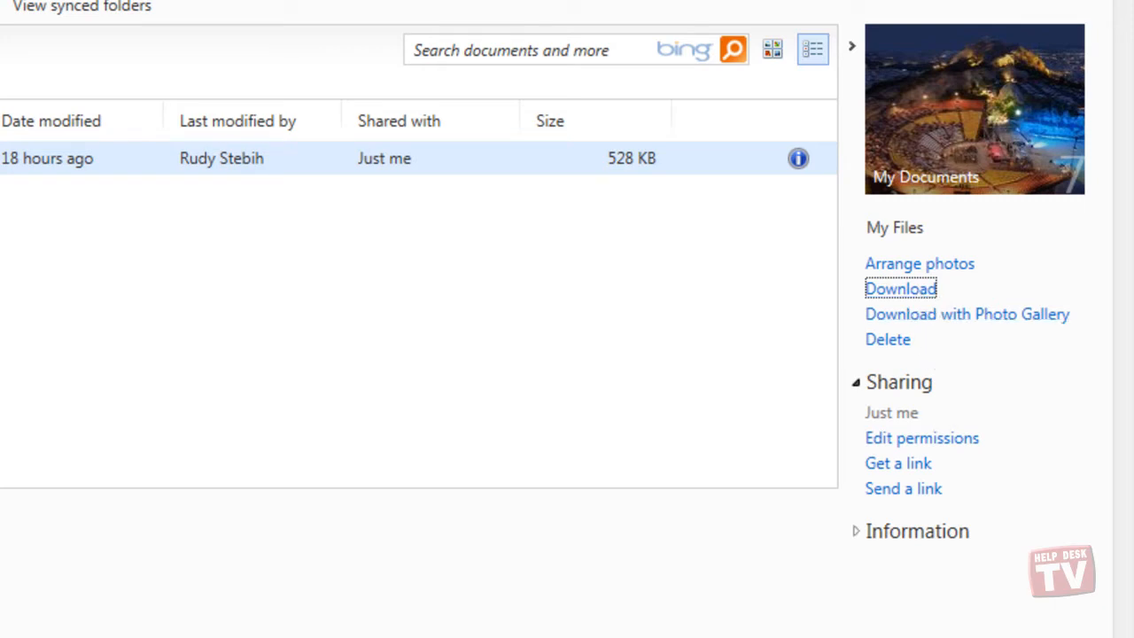
{"action": "mouse_move", "coordinate": [886, 341]}
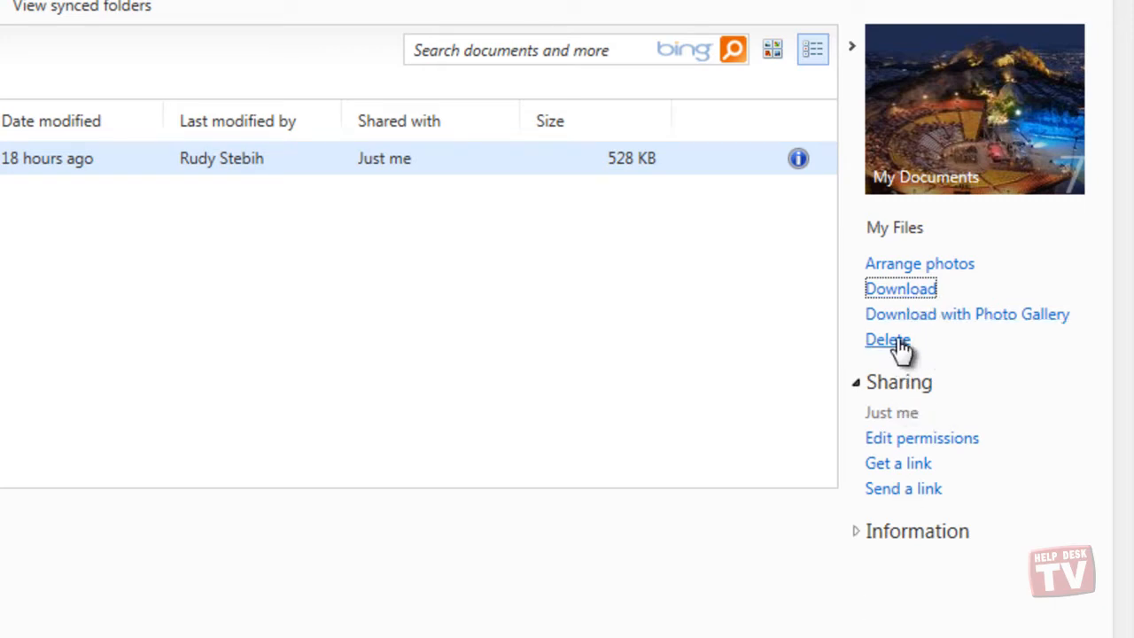
{"action": "left_click", "coordinate": [886, 340]}
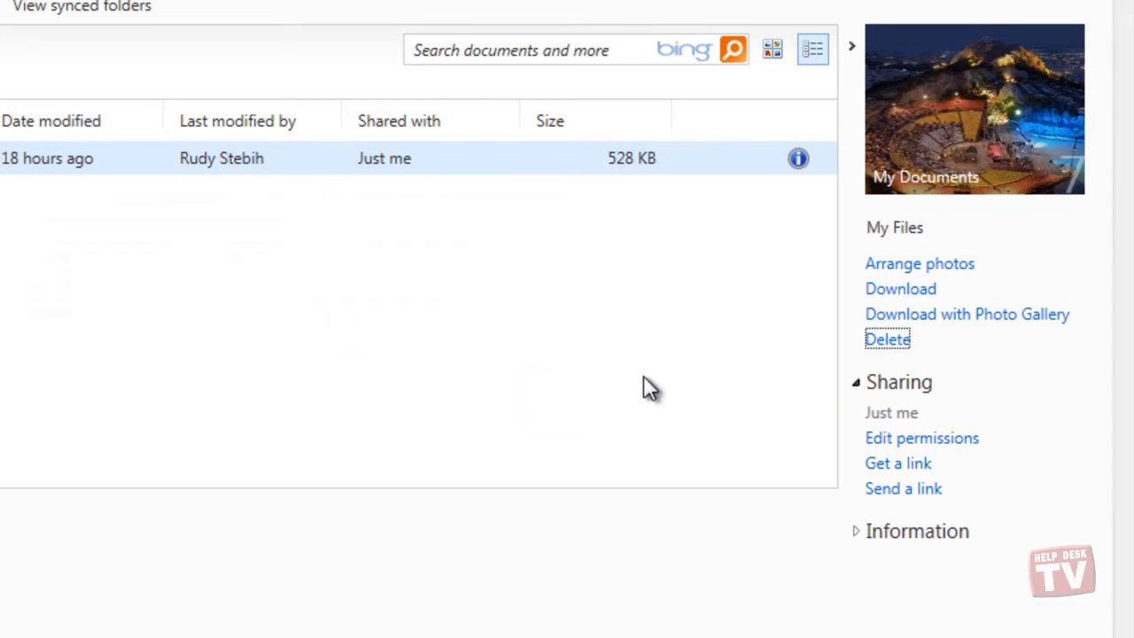
{"action": "mouse_move", "coordinate": [824, 588]}
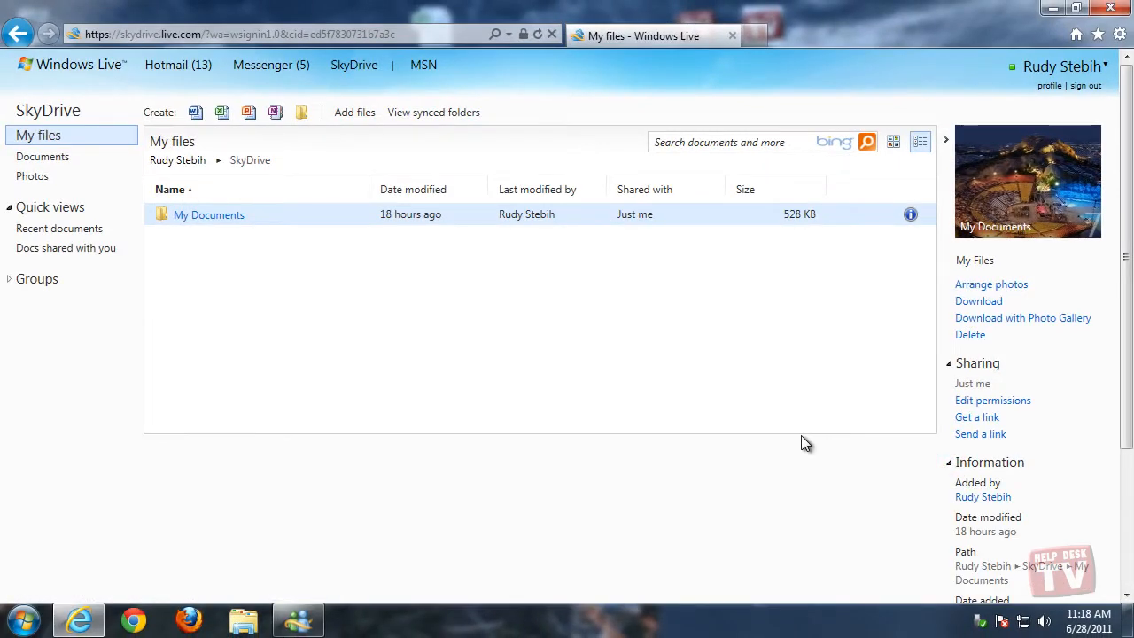
{"action": "scroll", "scroll_direction": "down", "scroll_amount": 3}
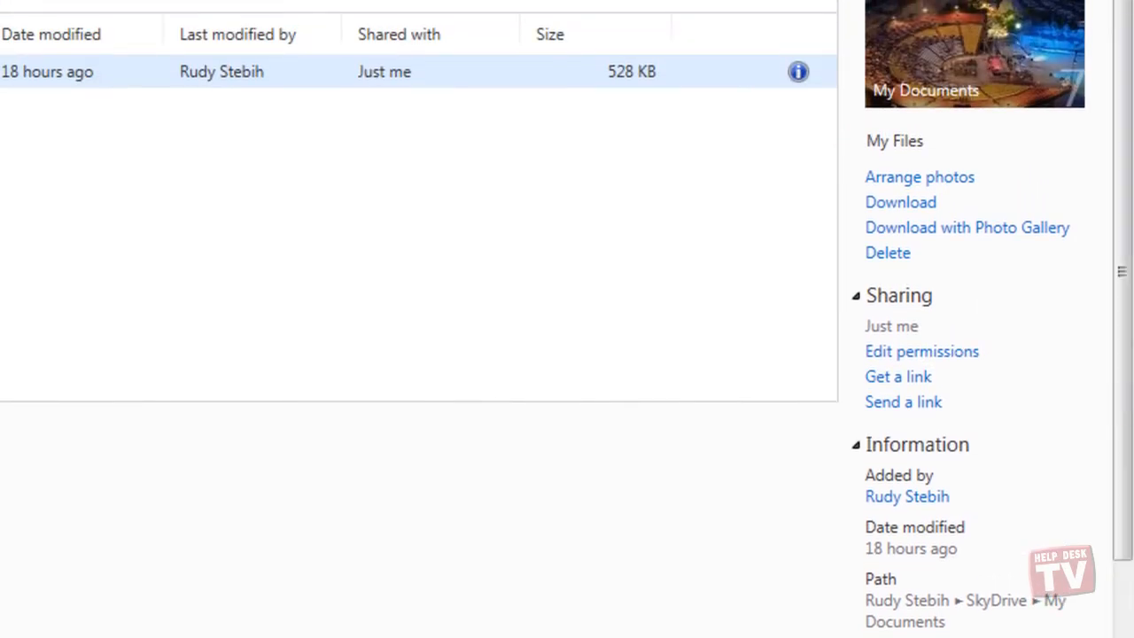
{"action": "mouse_move", "coordinate": [990, 428]}
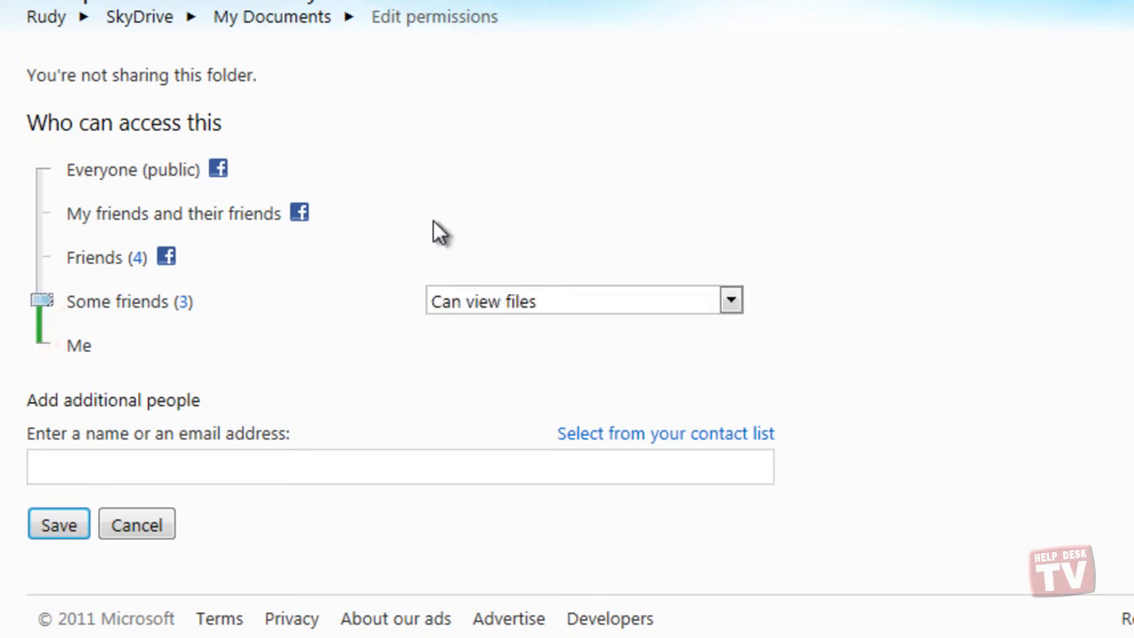
{"action": "mouse_move", "coordinate": [745, 333]}
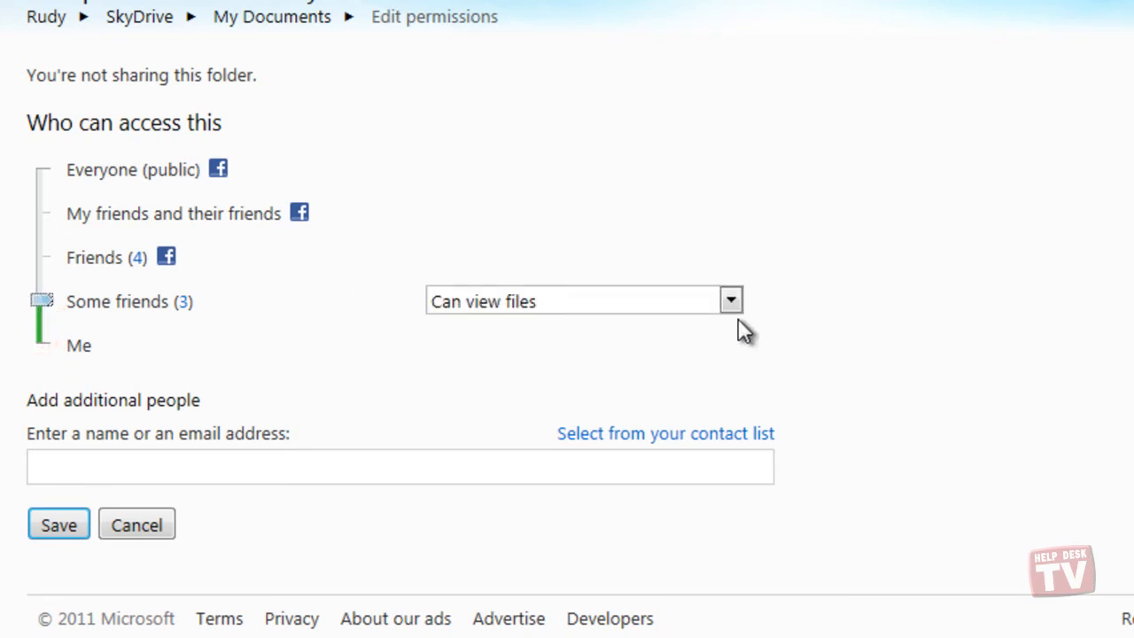
Step: Raise My Documents access from Some friends to 'My friends and their friends'
{"action": "left_click", "coordinate": [730, 300]}
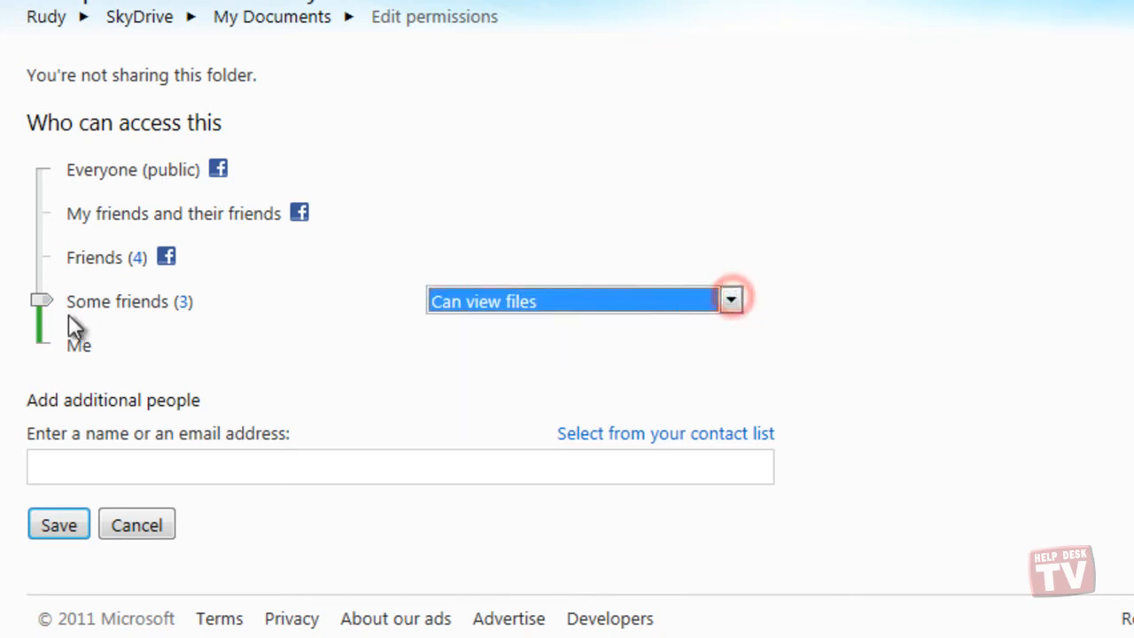
{"action": "left_click", "coordinate": [43, 257]}
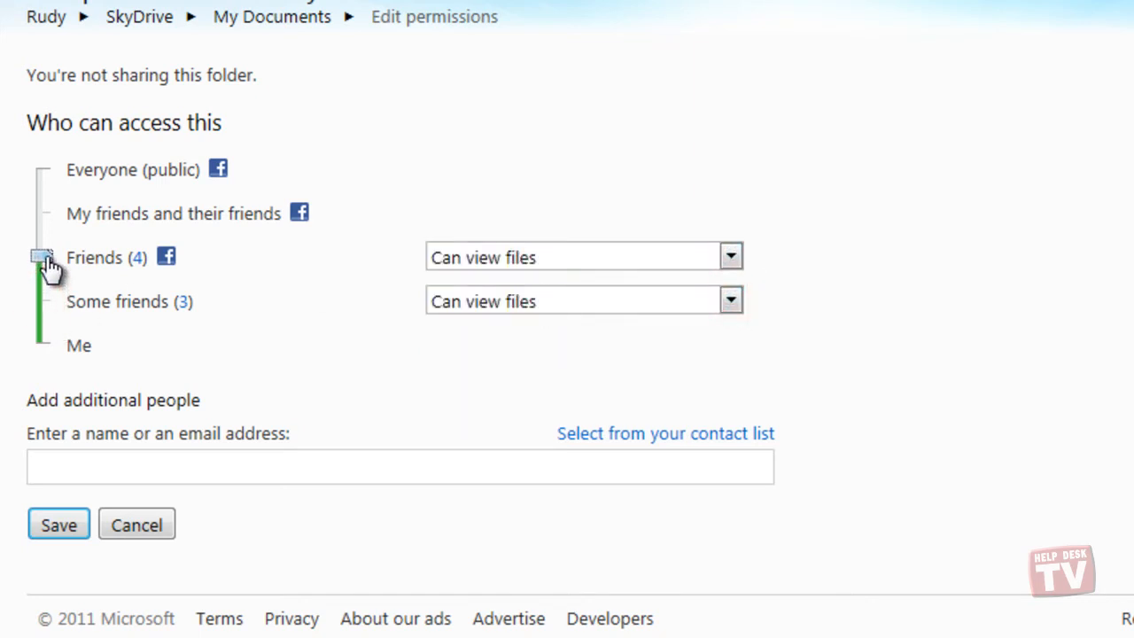
{"action": "left_click", "coordinate": [730, 257]}
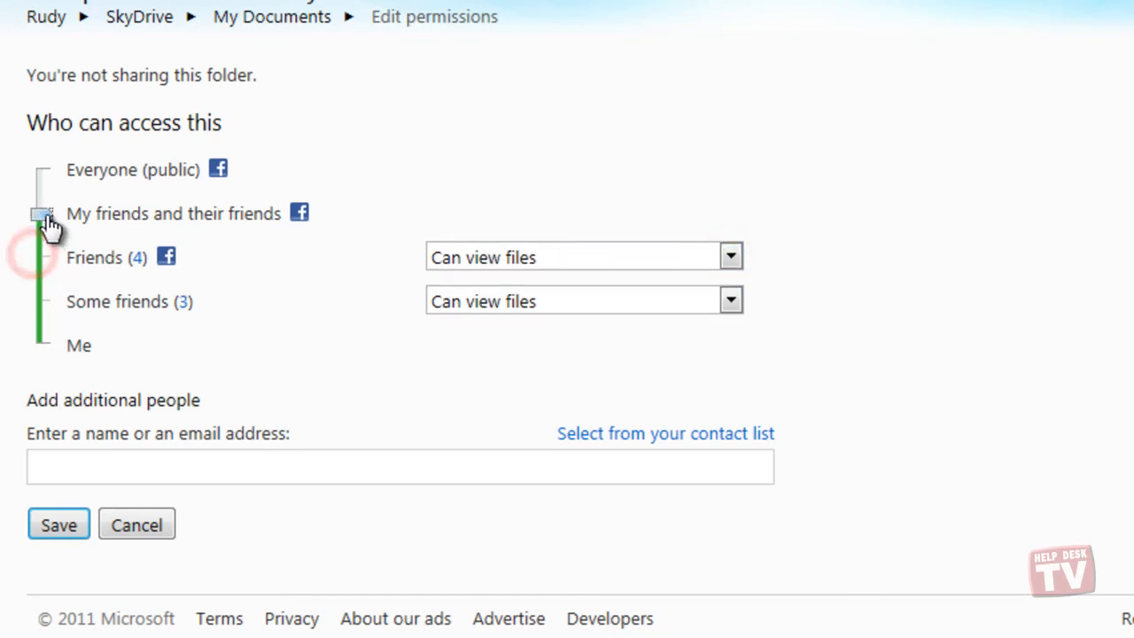
{"action": "left_click", "coordinate": [43, 213]}
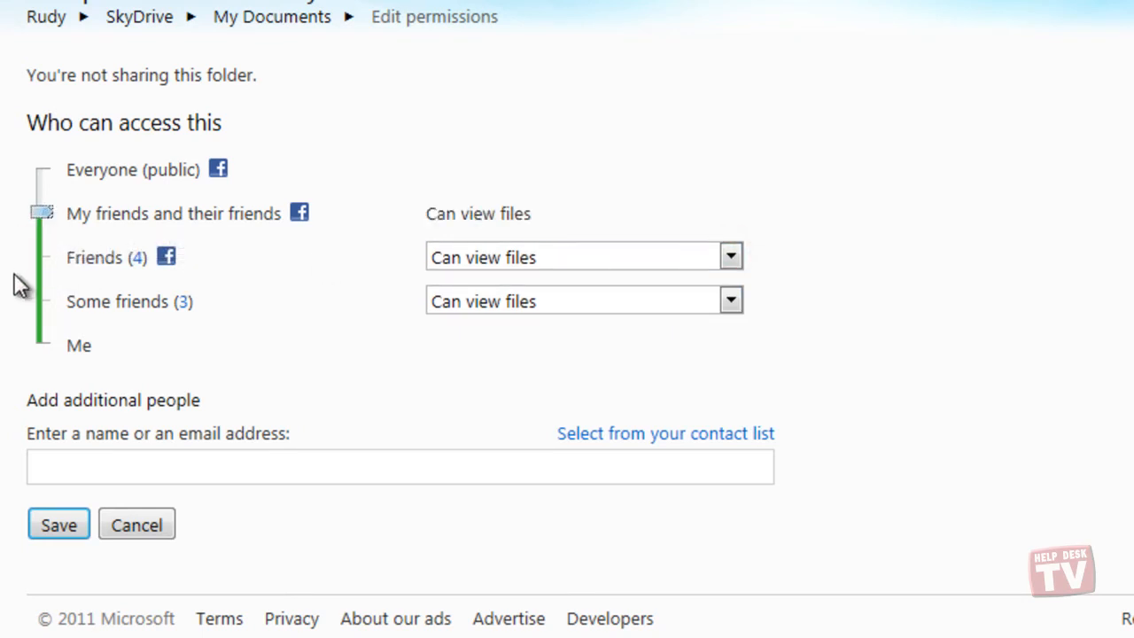